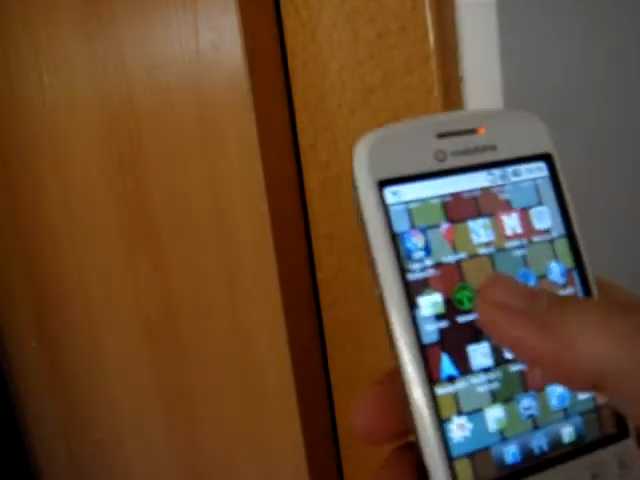
# Launch the Mabinti app from the Android home screen
pyautogui.click(462, 290)
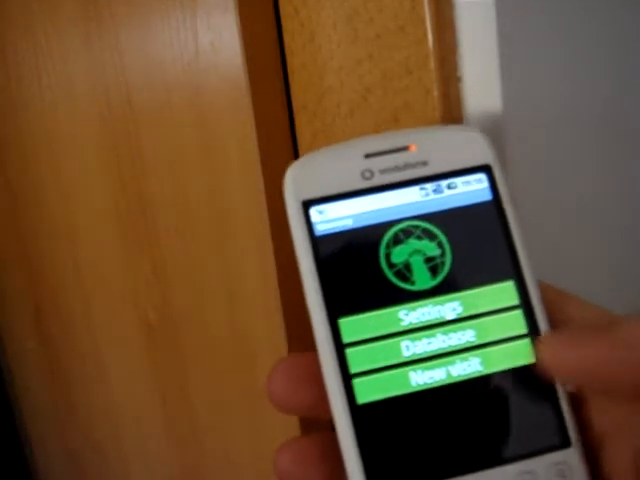
# Open the Database section to list the stored patient records
pyautogui.click(440, 373)
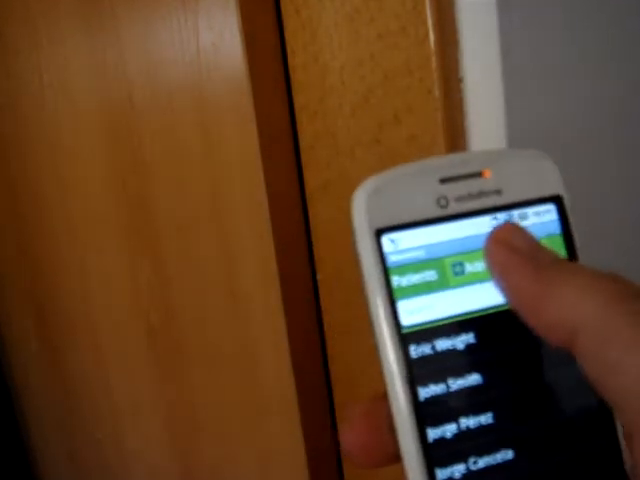
# Select John Smith in the patient list to show his dated visits
pyautogui.click(475, 270)
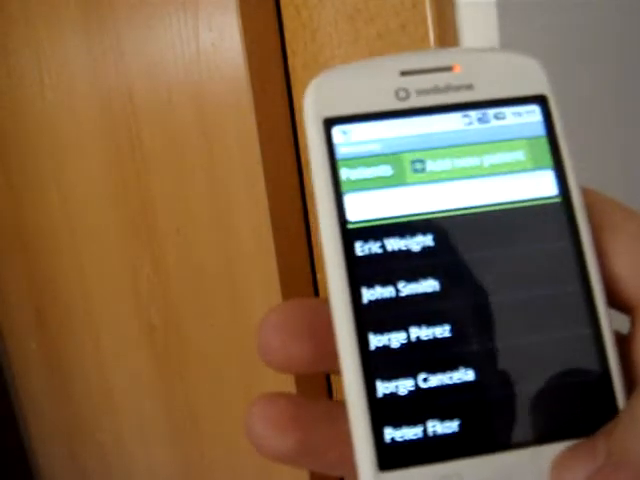
pyautogui.click(393, 293)
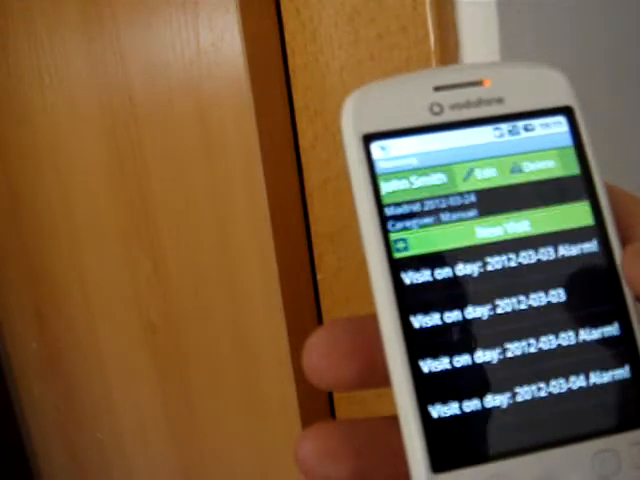